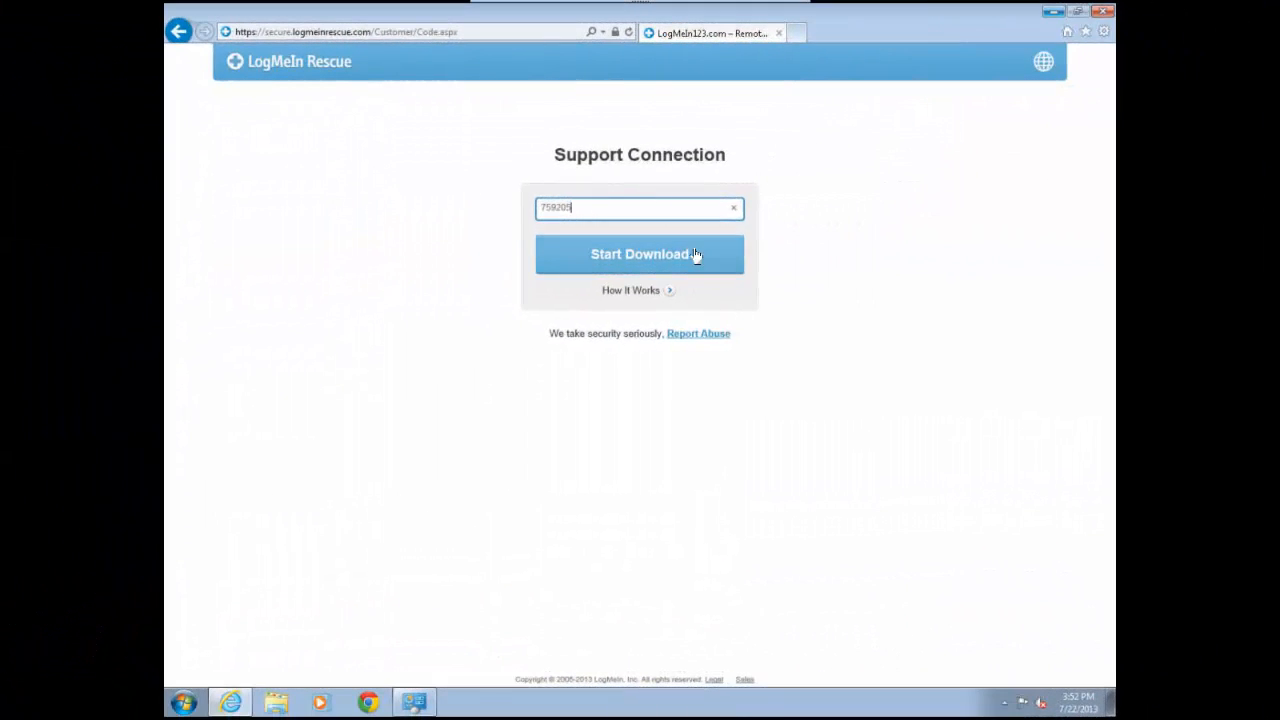
left_click(639, 254)
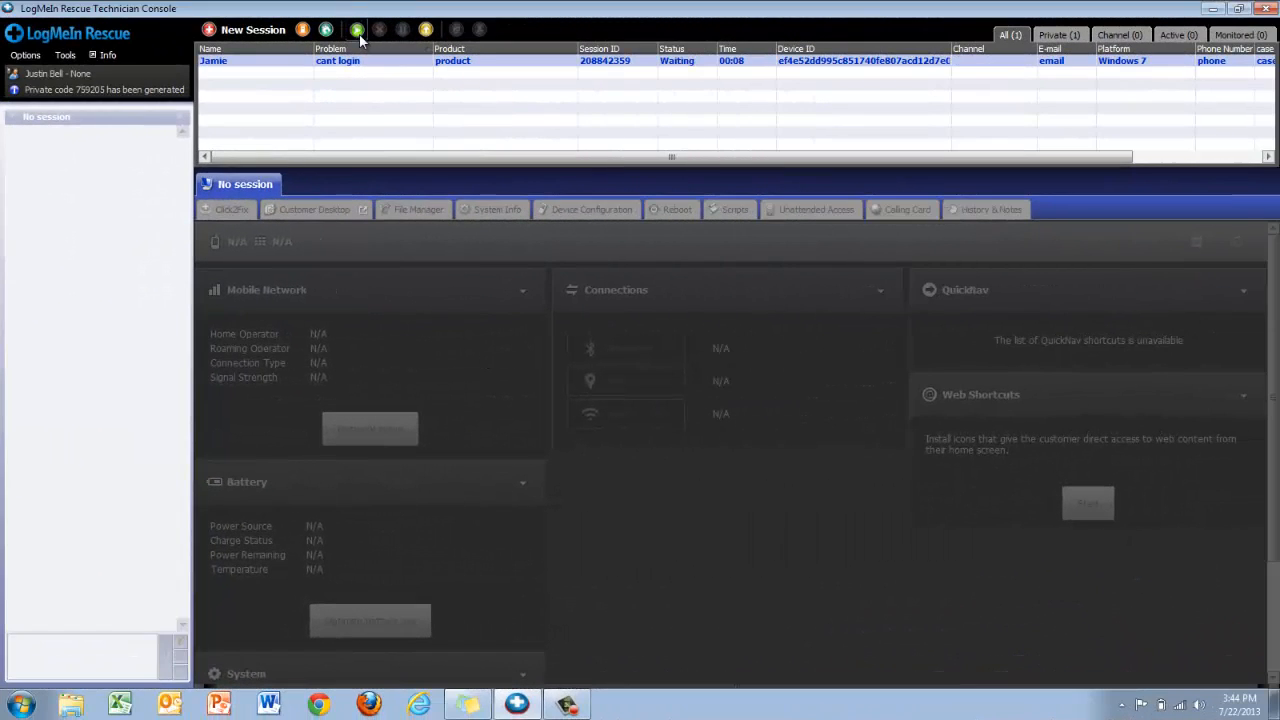
Take Jamie's waiting session and restart the applet as a system service with admin 'support'.
left_click(356, 29)
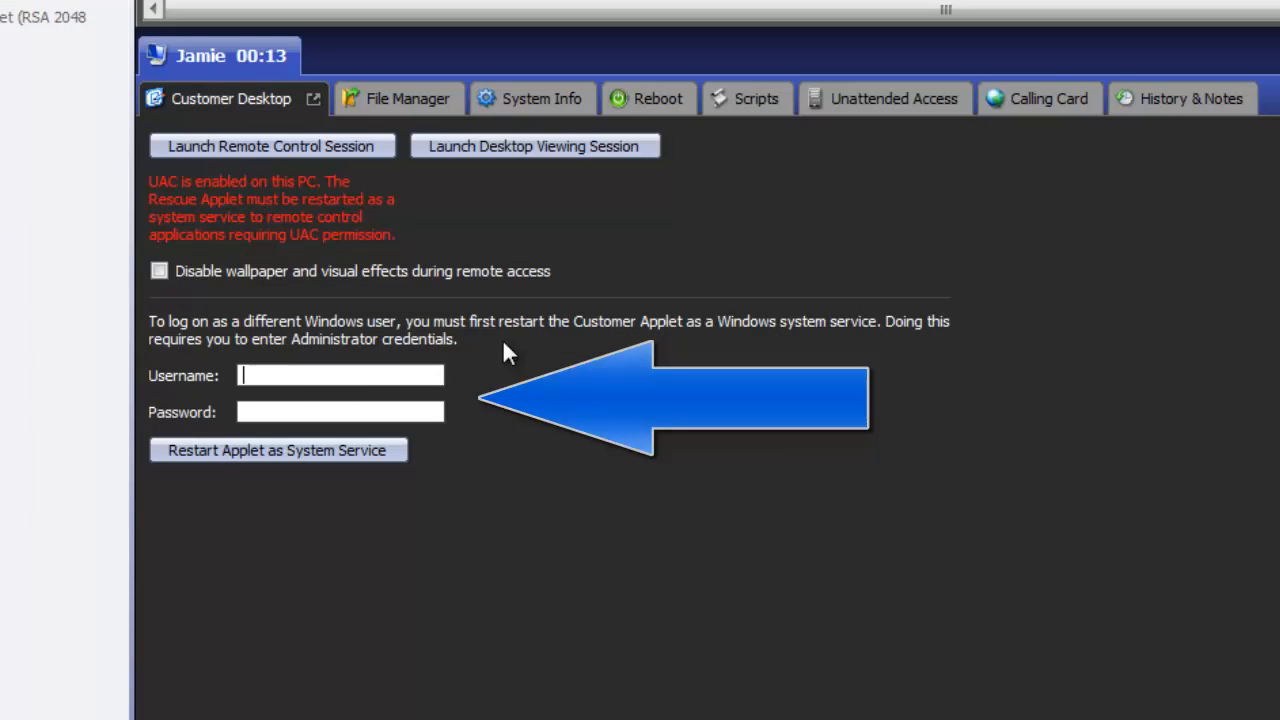
mouse_move(678, 353)
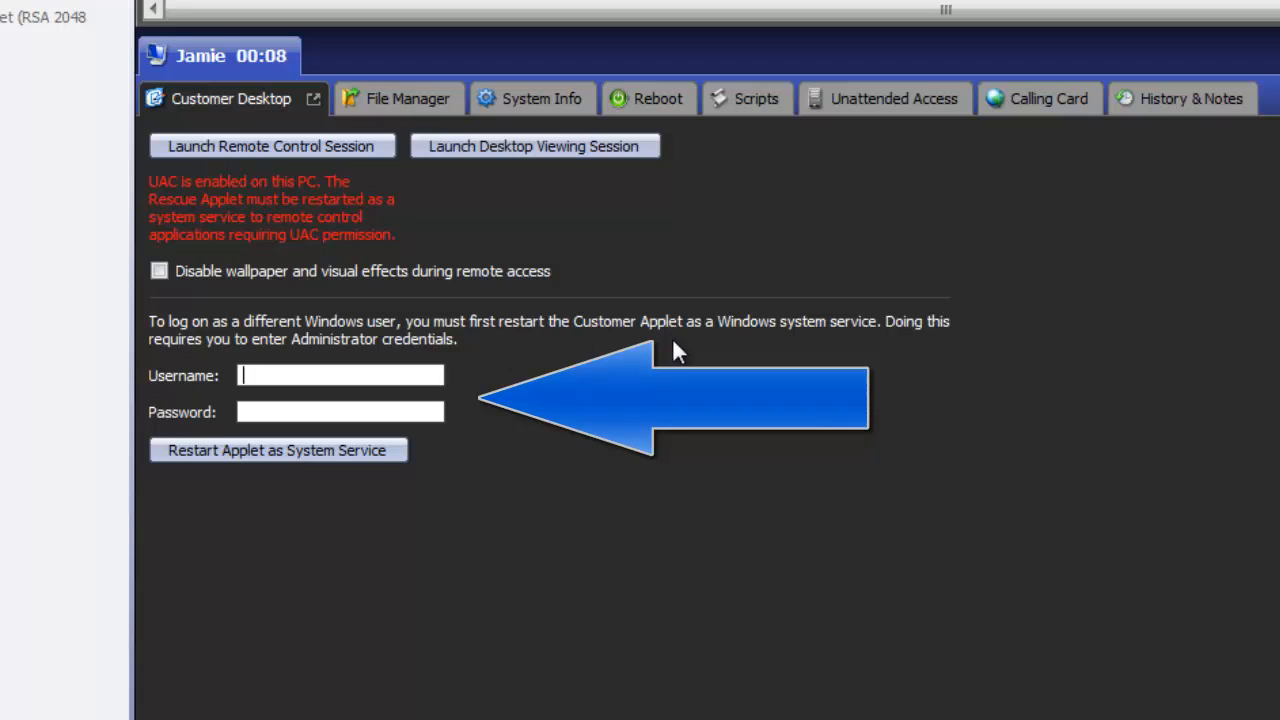
type("support")
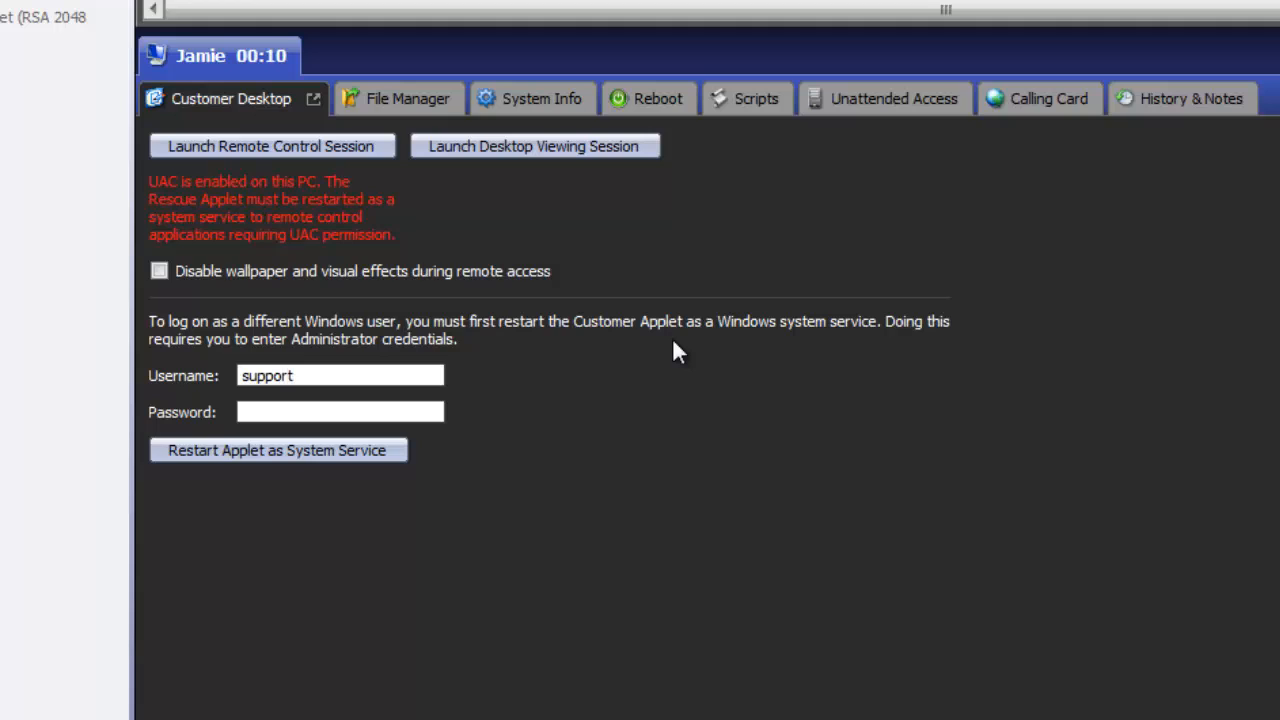
left_click(340, 411)
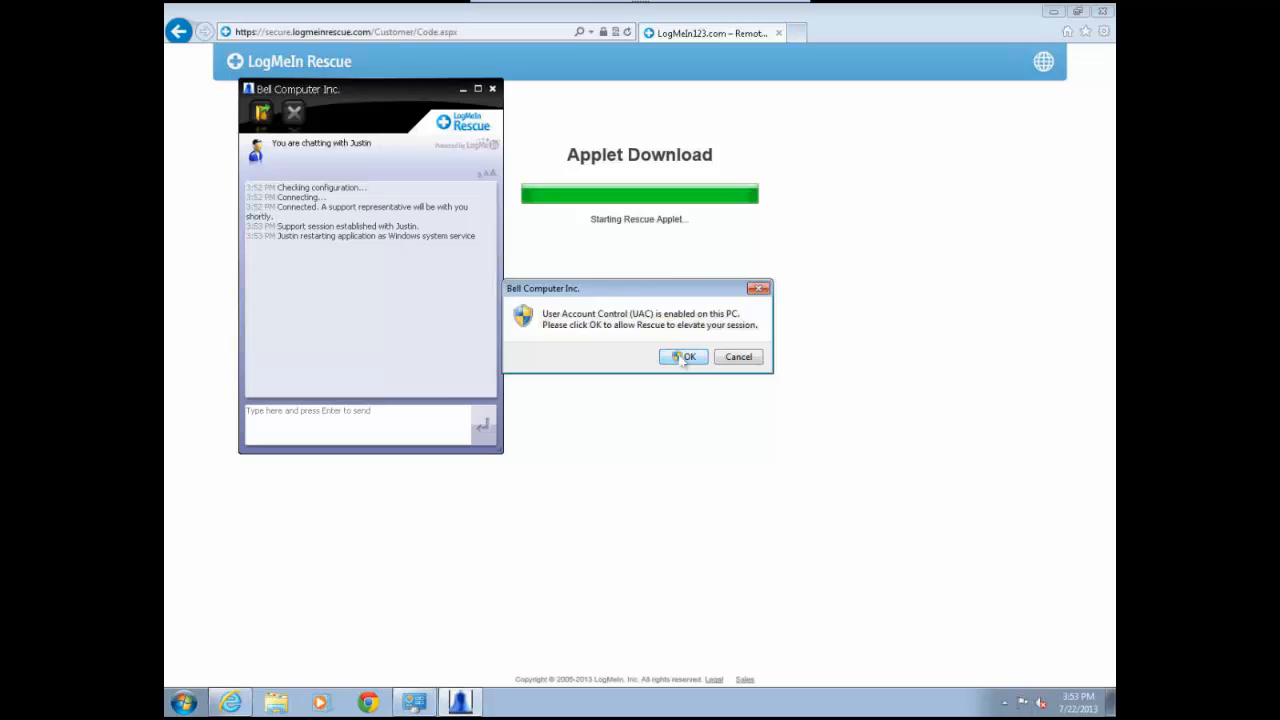
Approve the UAC notice and User Account Control prompt to elevate the Rescue applet.
left_click(683, 357)
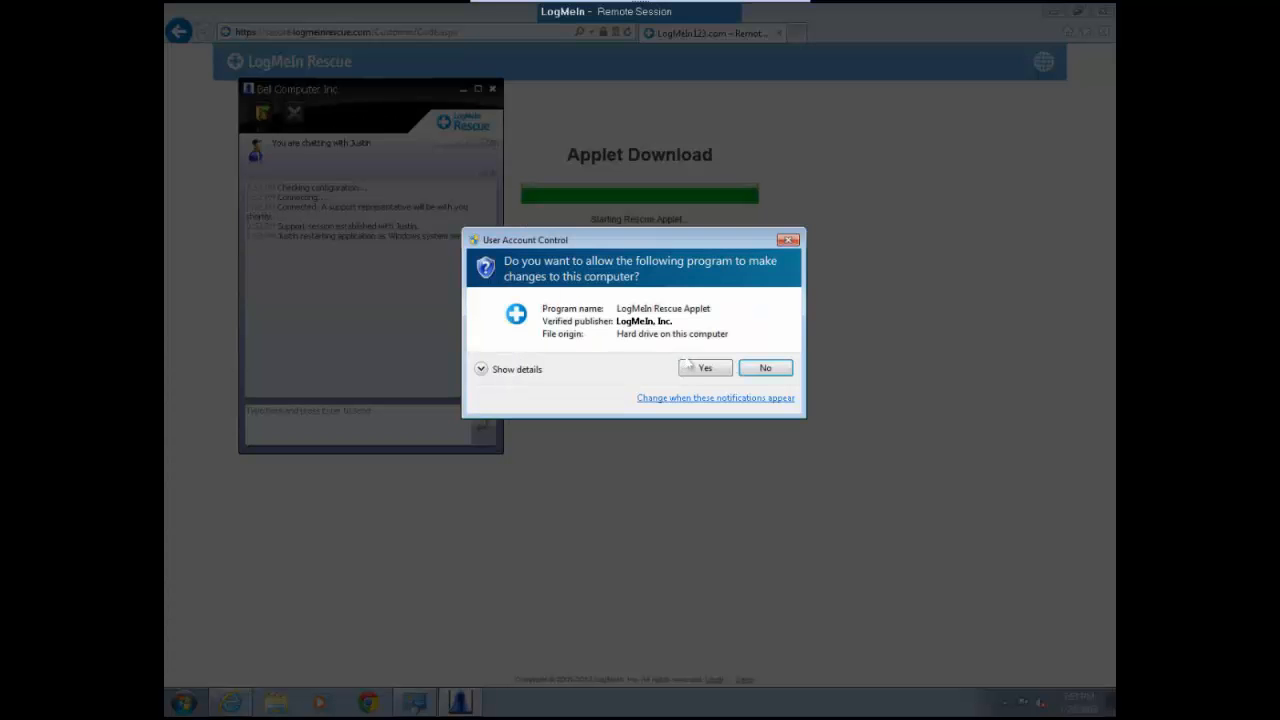
left_click(704, 368)
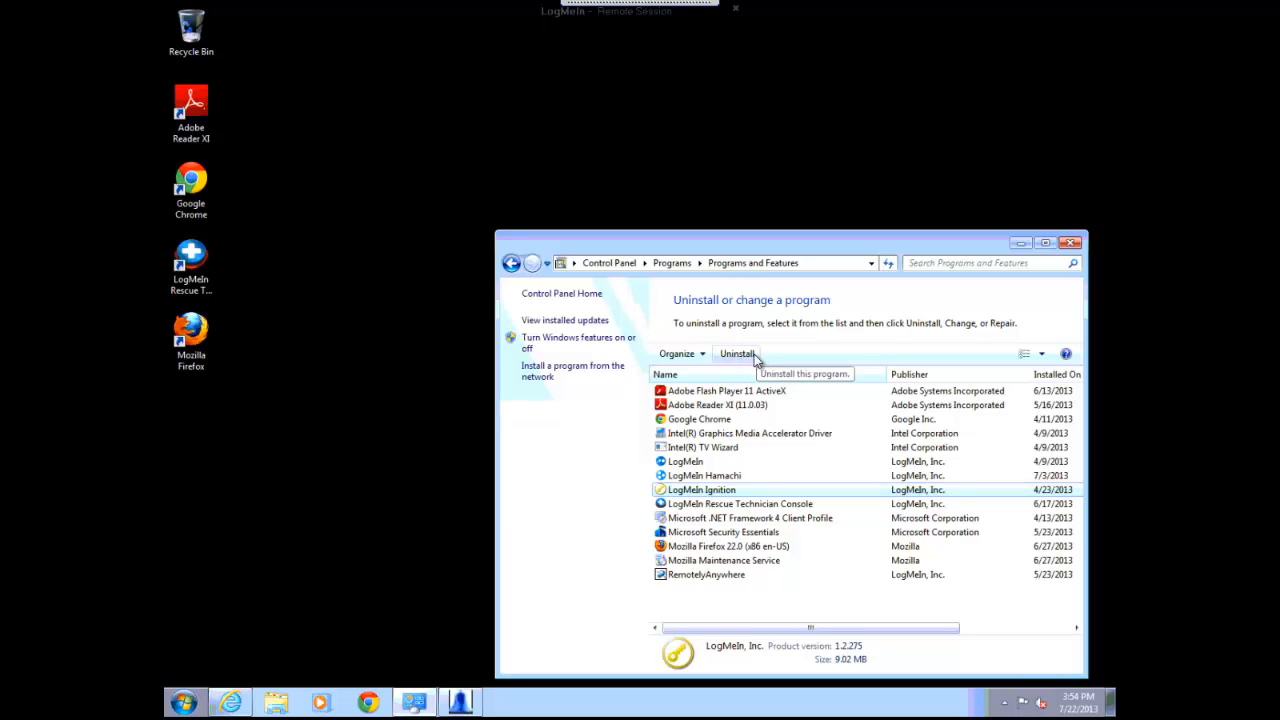
Uninstall LogMeIn Ignition from Programs and Features and confirm the removal.
left_click(737, 353)
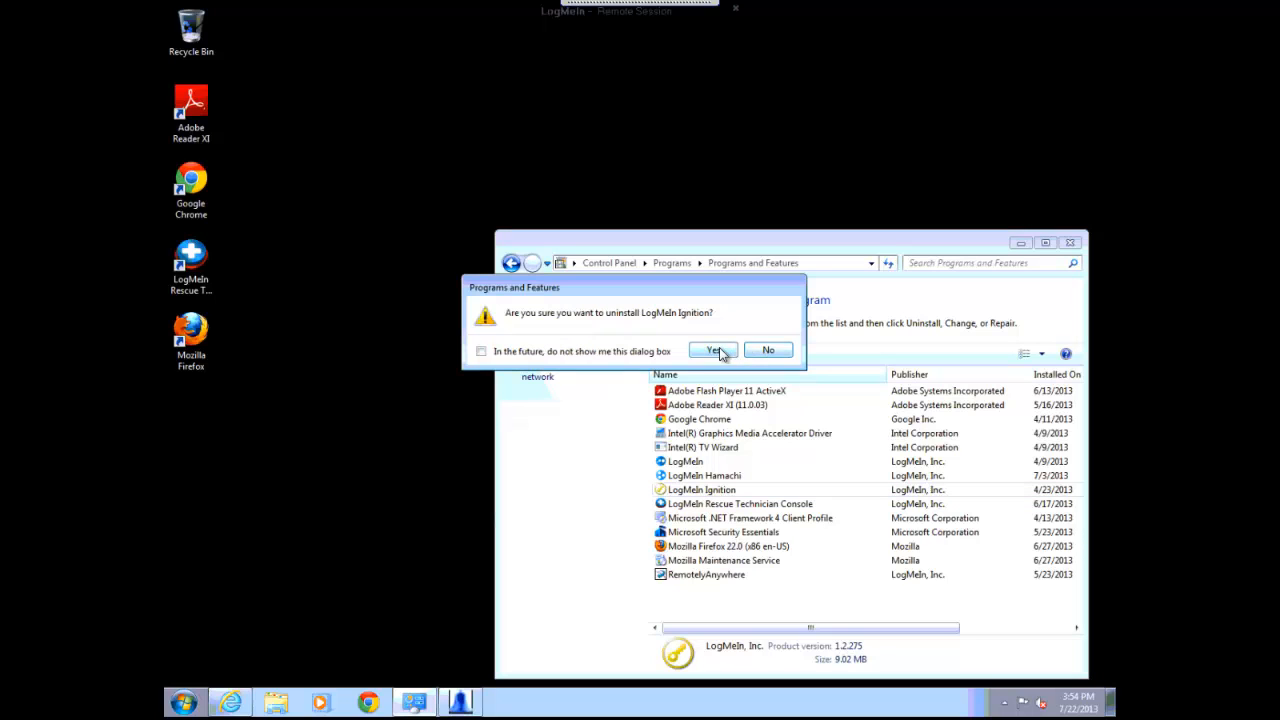
left_click(712, 350)
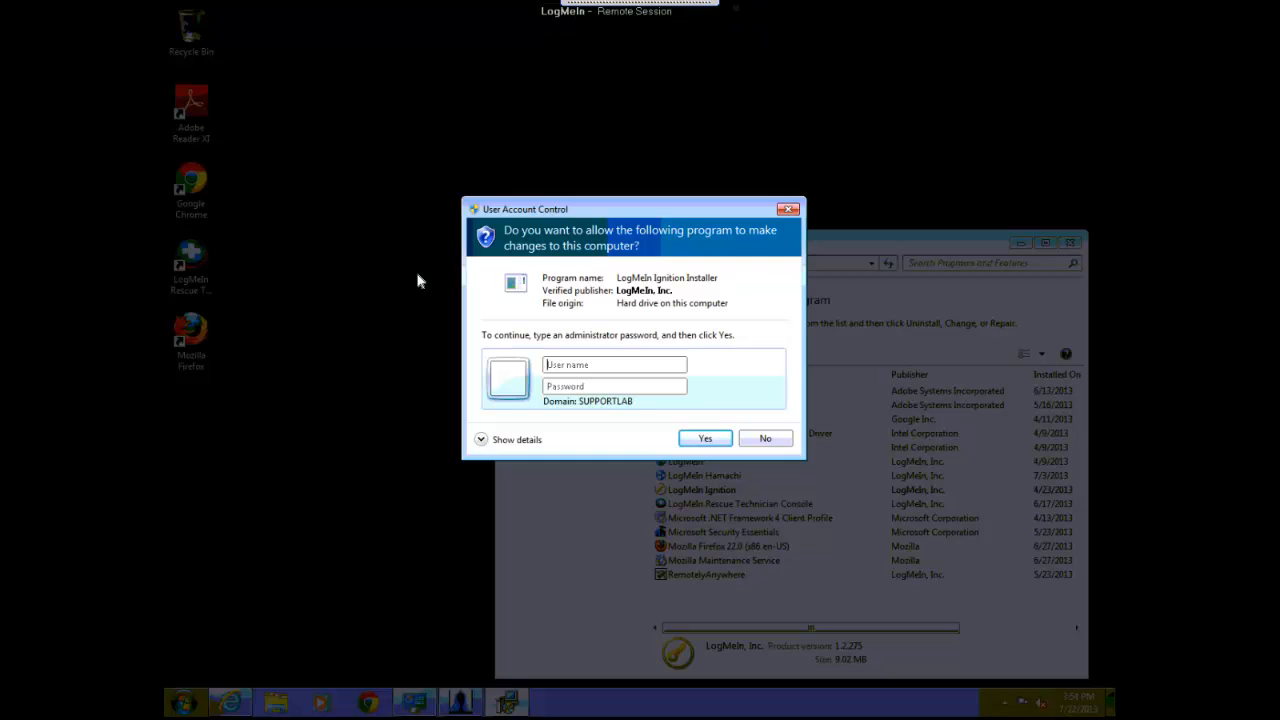
Approve the Ignition installer with administrator user 'support' and its password.
type("support")
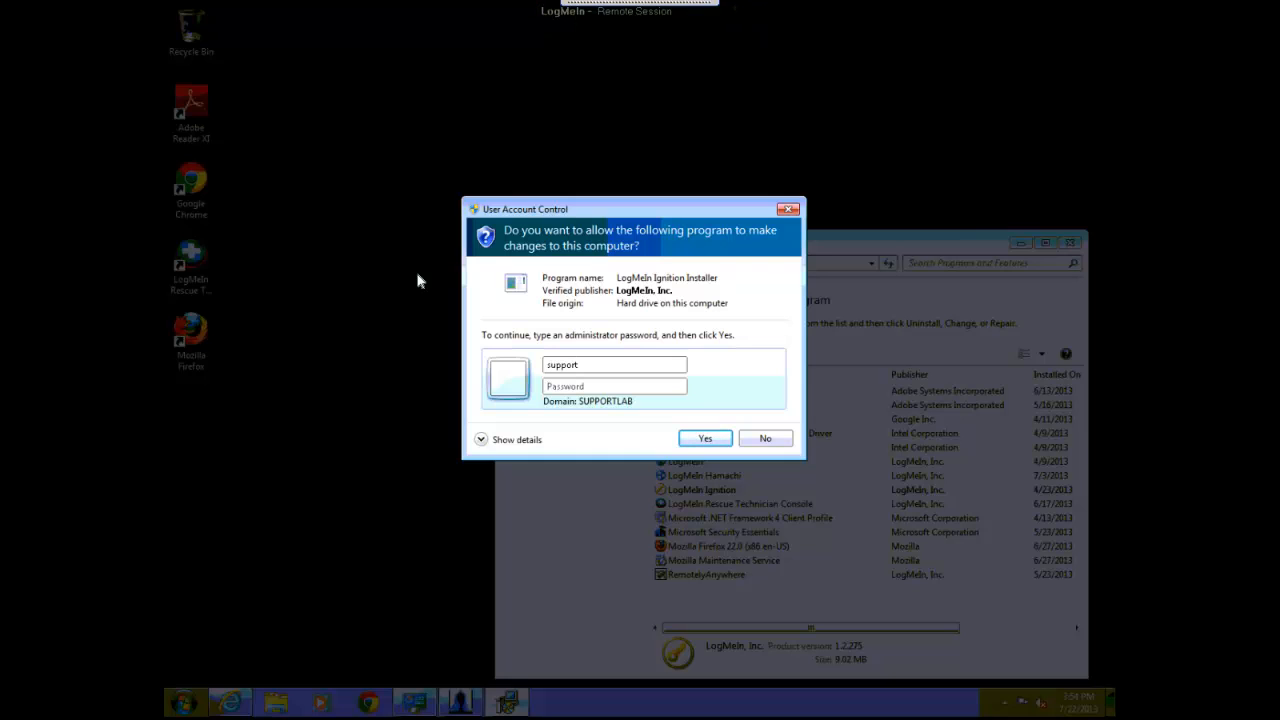
type("password")
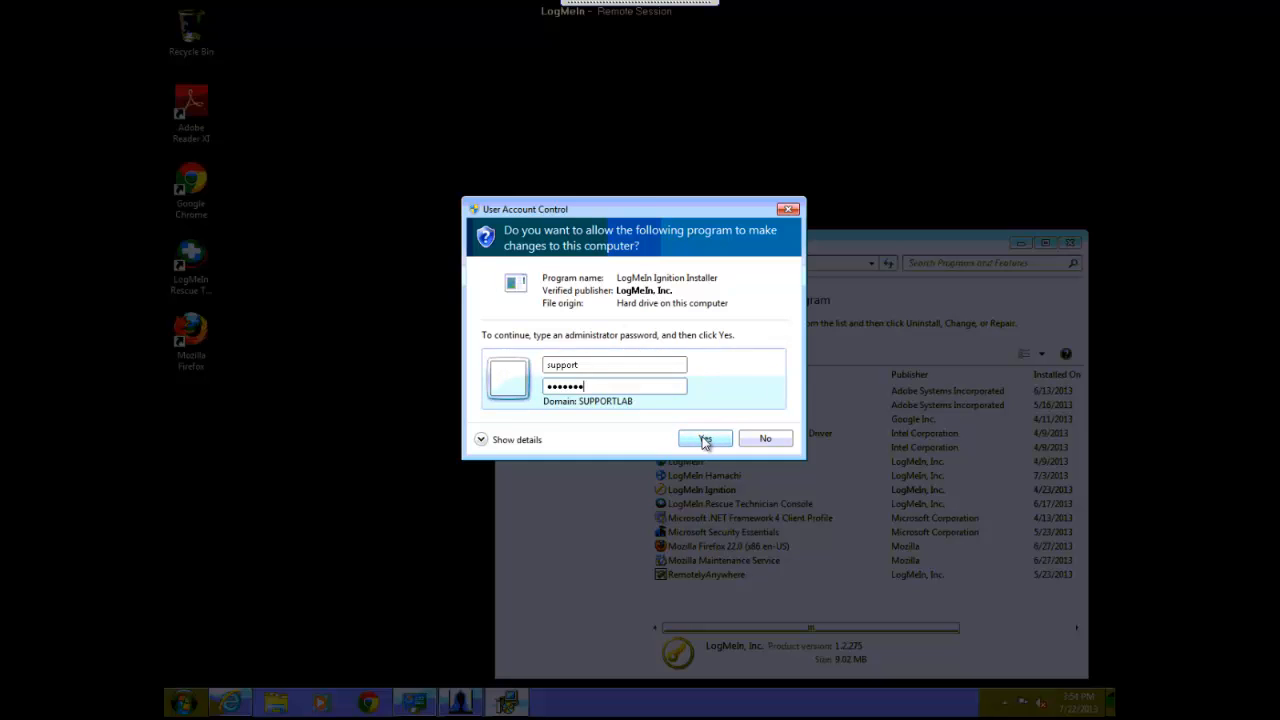
left_click(705, 439)
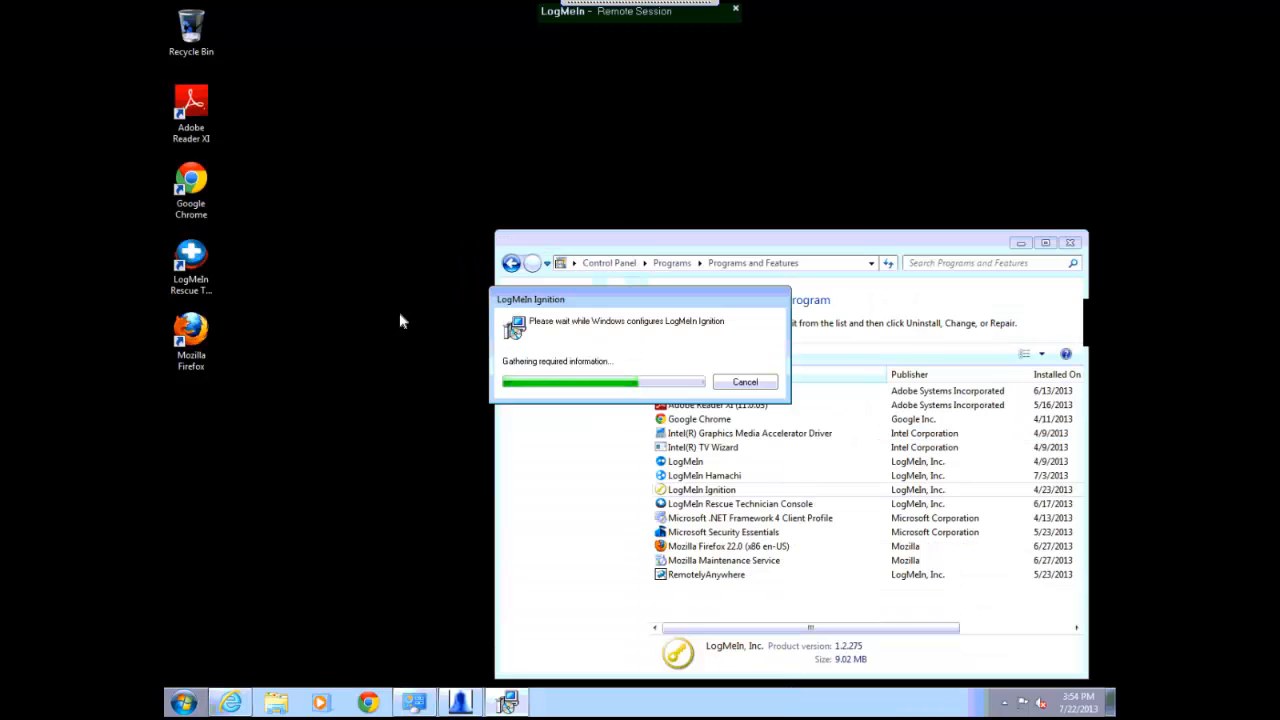